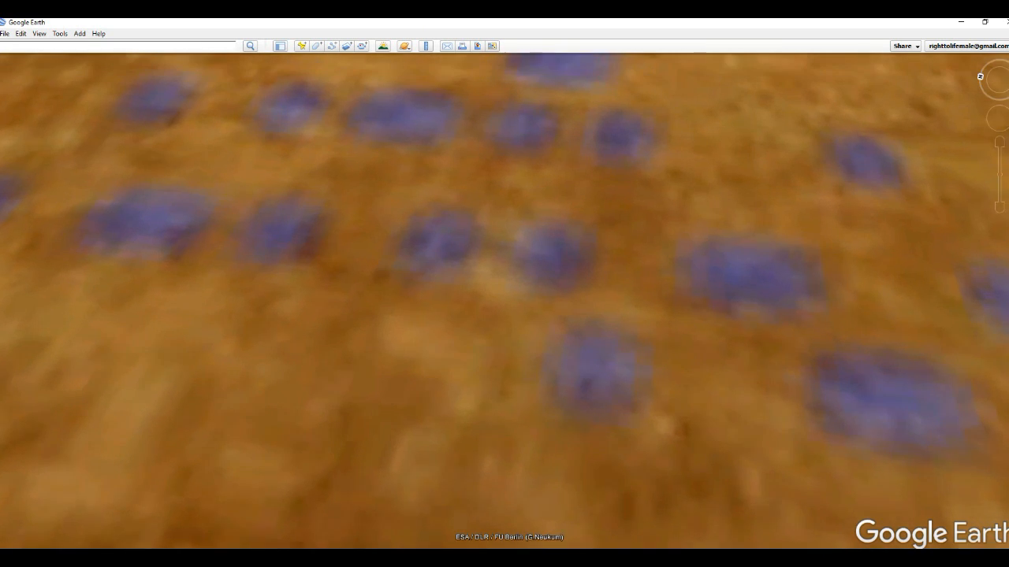
Zoom the 3D view over the scattered blue patches on the Mars surface.
{"action": "scroll", "scroll_direction": "down", "scroll_amount": 3}
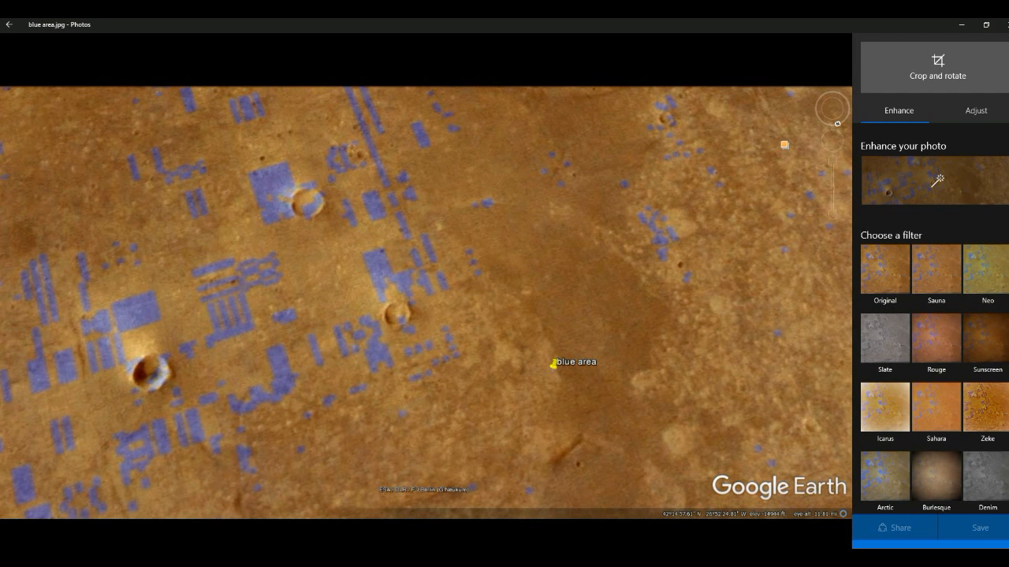
Lower the Mars image's Light adjustment to -16 to darken it slightly.
{"action": "left_click", "coordinate": [976, 111]}
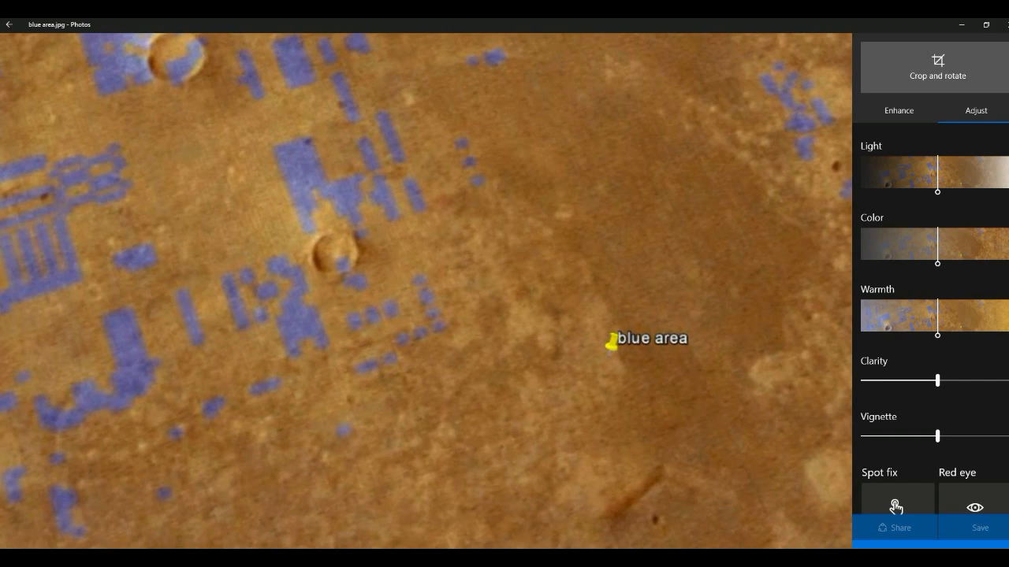
{"action": "left_click_drag", "start_coordinate": [938, 192], "coordinate": [926, 192]}
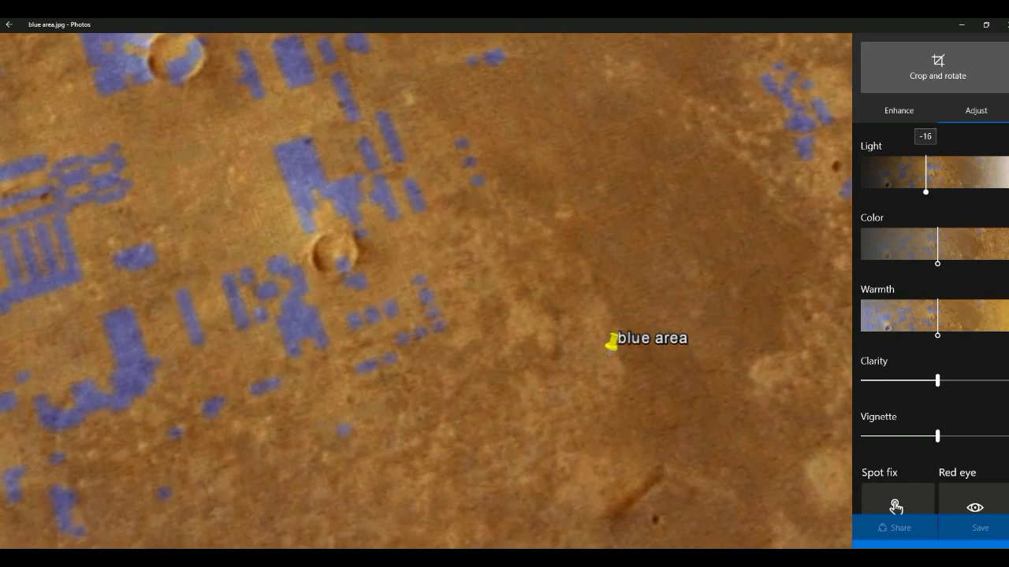